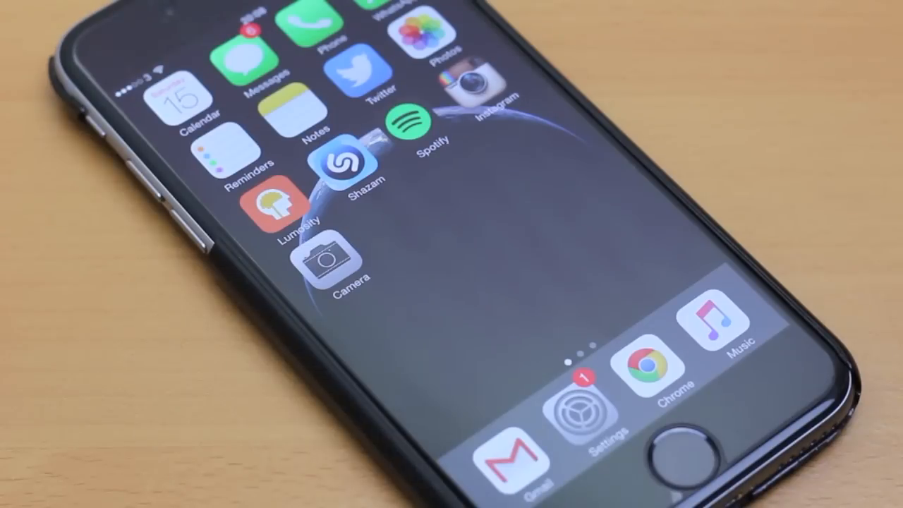
Go from the home screen into Settings and then the General page.
left_click(580, 414)
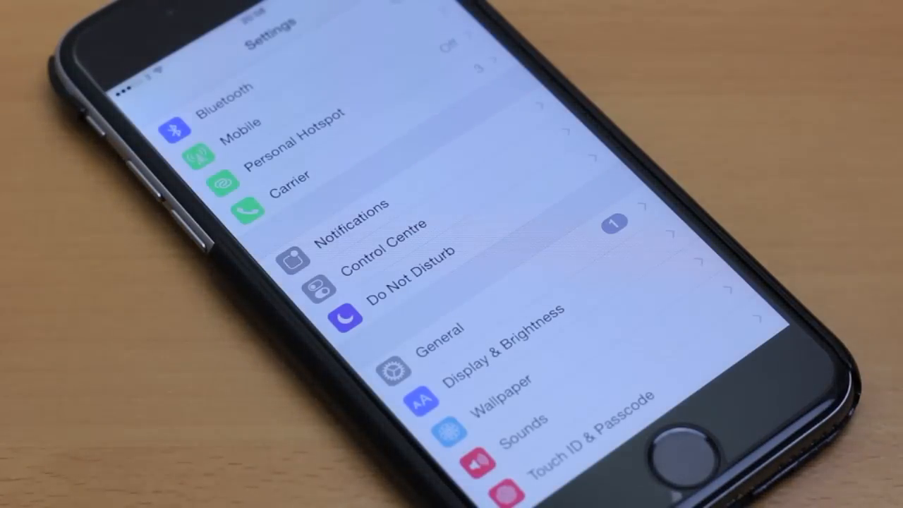
left_click(443, 333)
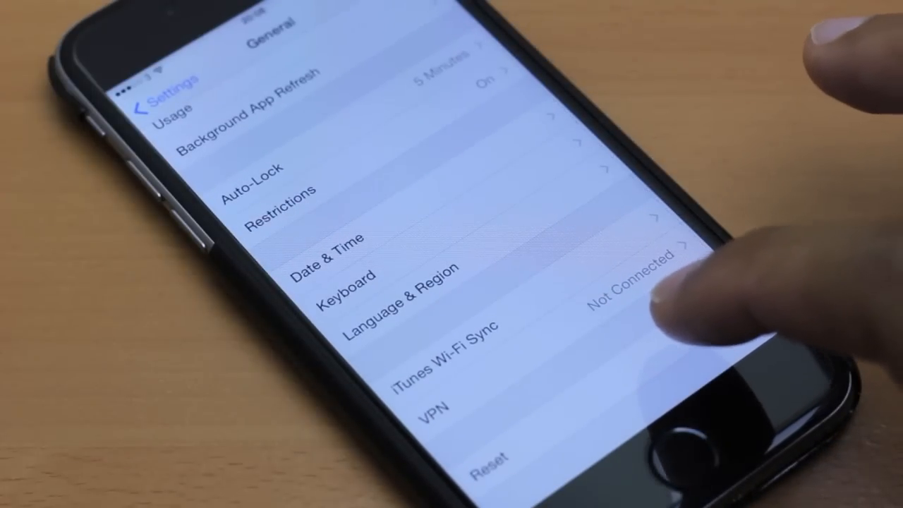
Enter Reset from General and key in the Restrictions passcode to reach the reset list.
left_click(490, 466)
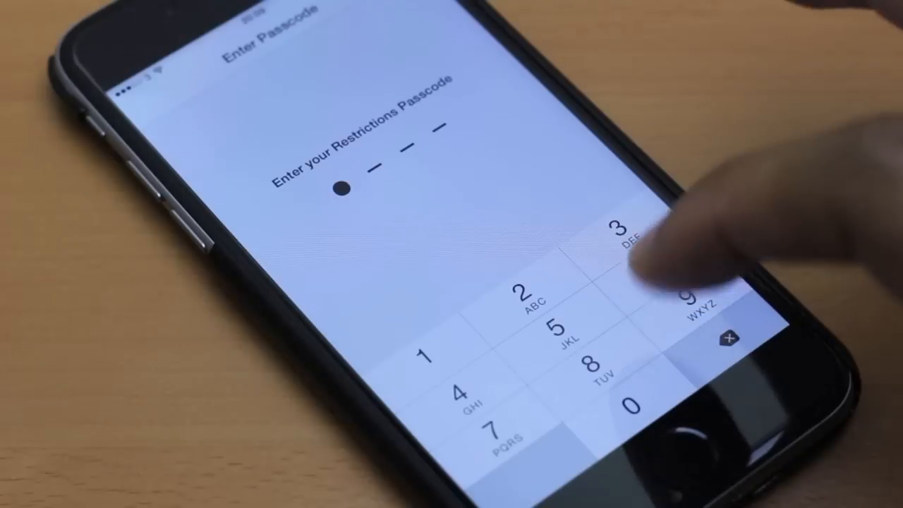
left_click(660, 275)
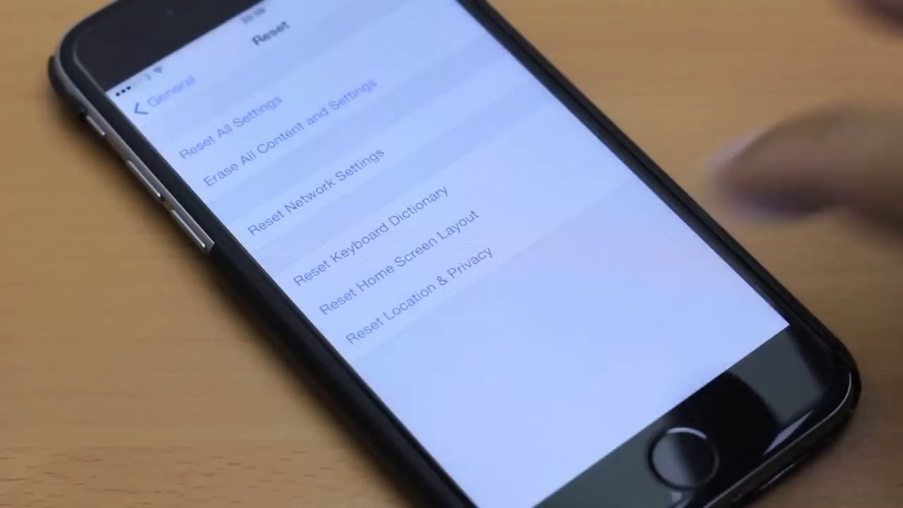
Choose Erase All Content and Settings and confirm Erase iPhone, reaching the password prompt.
left_click(285, 139)
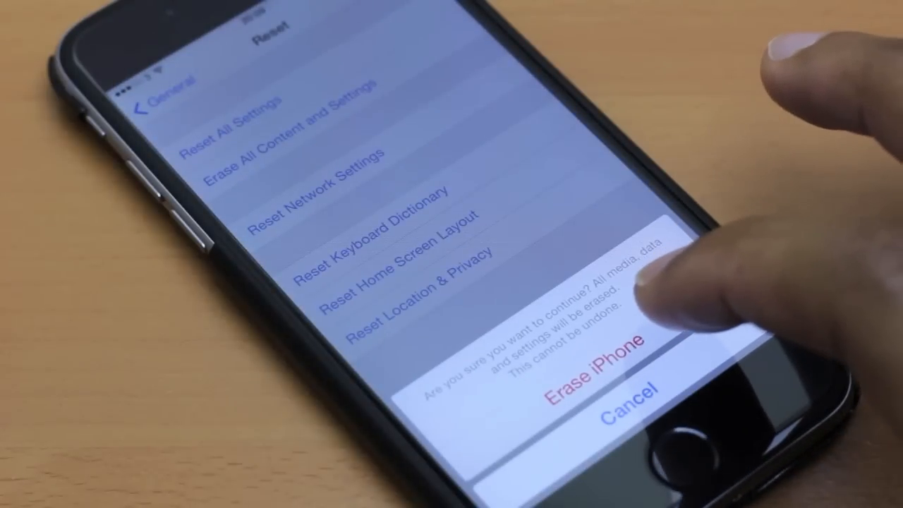
left_click(604, 352)
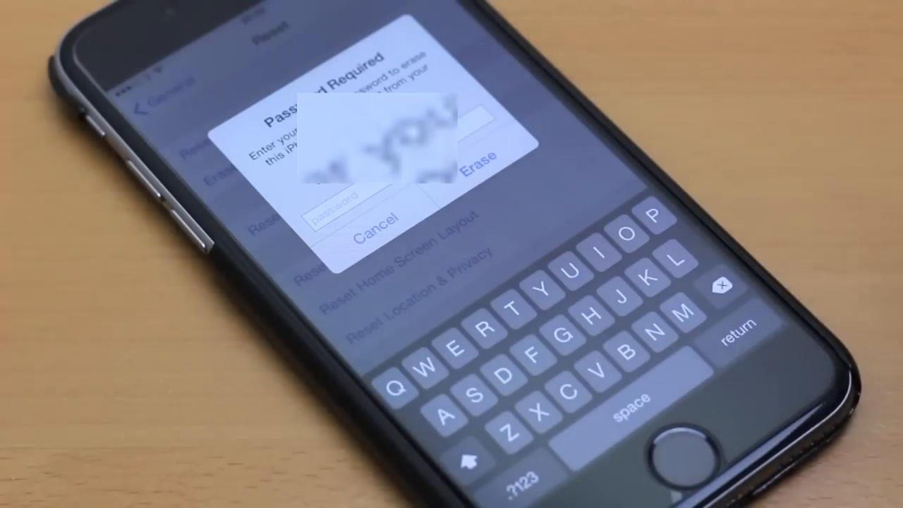